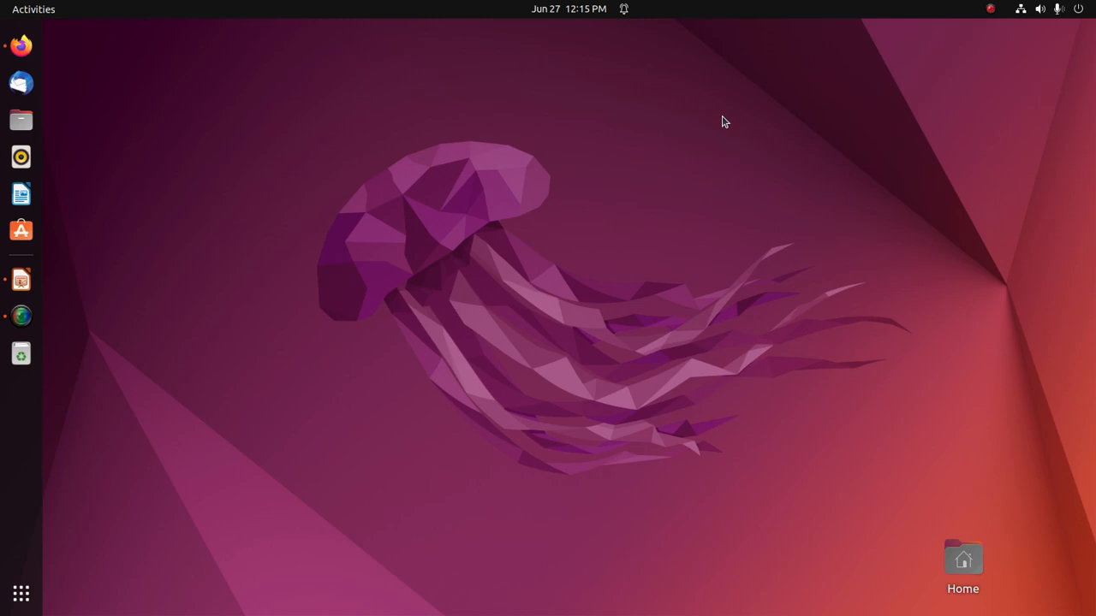
{"action": "mouse_move", "coordinate": [334, 164]}
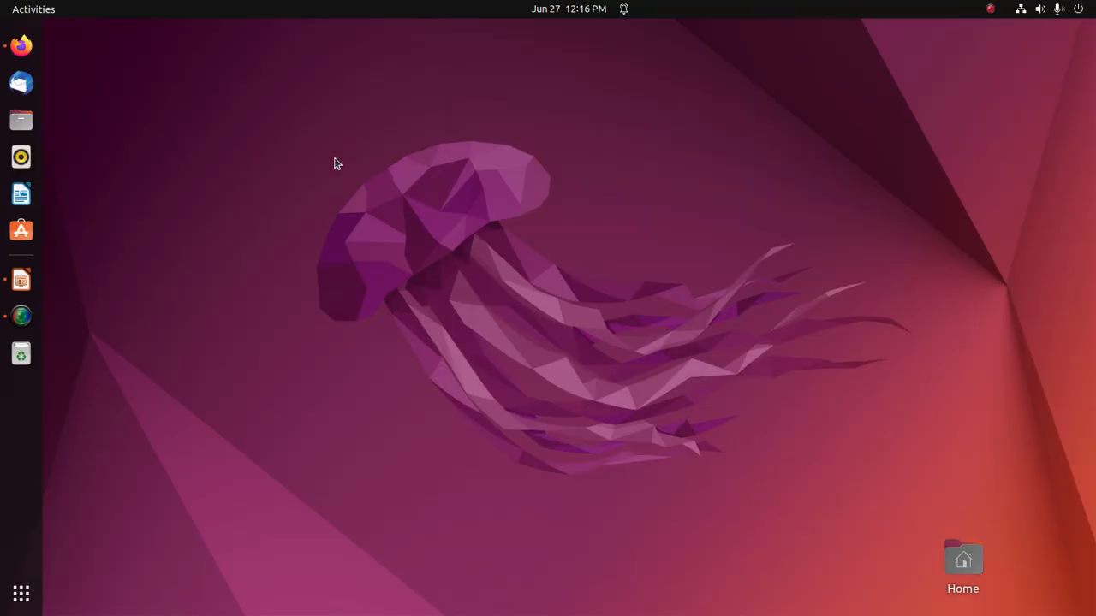
{"action": "mouse_move", "coordinate": [287, 137]}
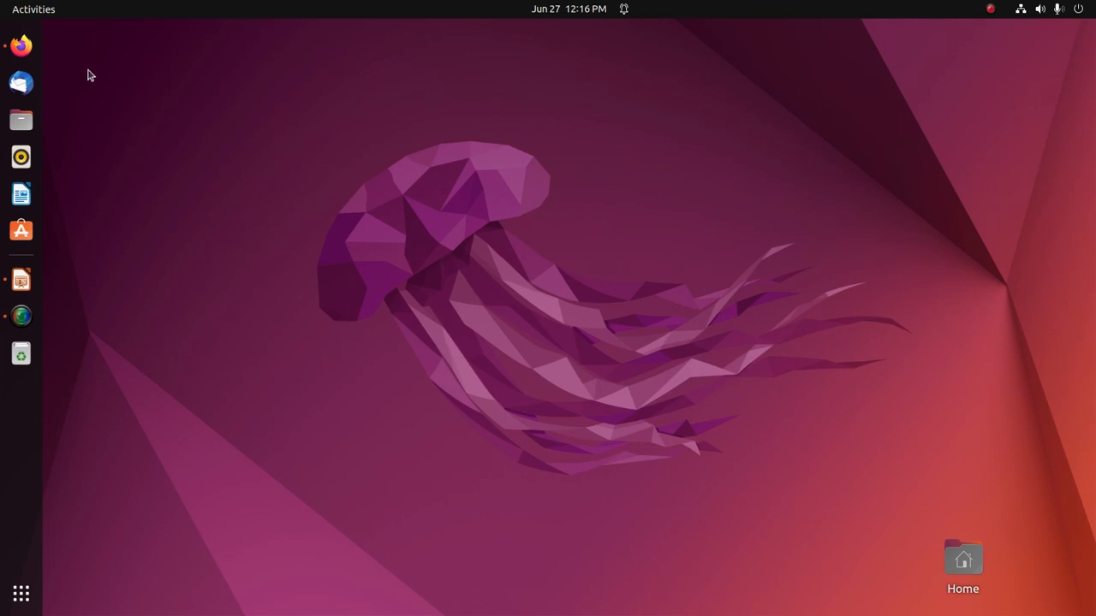
Step: Download the Ubuntu 22.04.2 LTS desktop image from ubuntu.com in Firefox, then hide the browser
{"action": "left_click", "coordinate": [21, 45]}
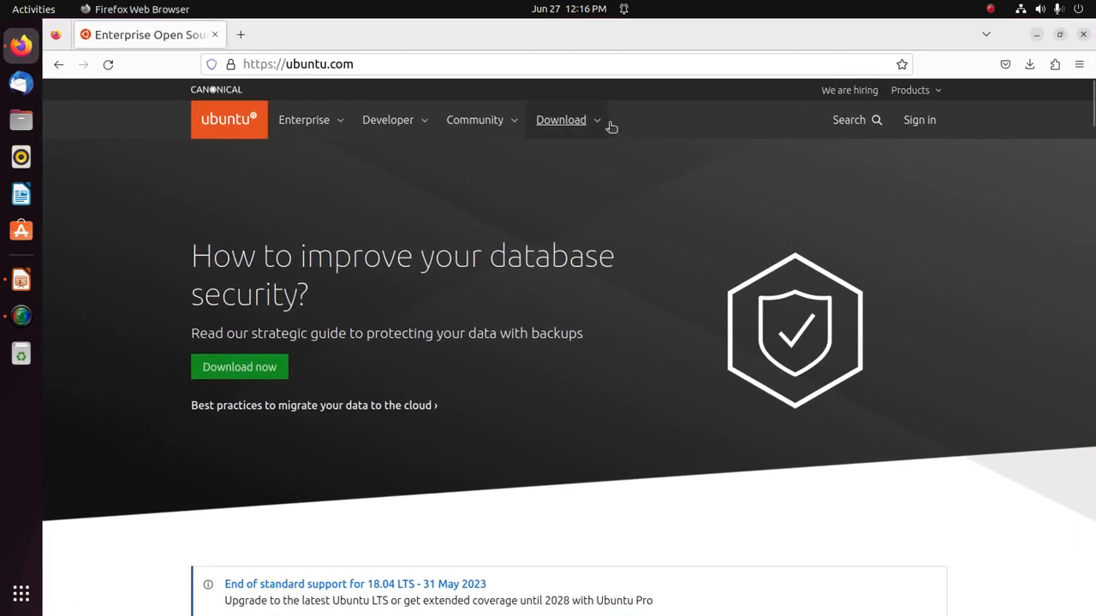
{"action": "left_click", "coordinate": [561, 120]}
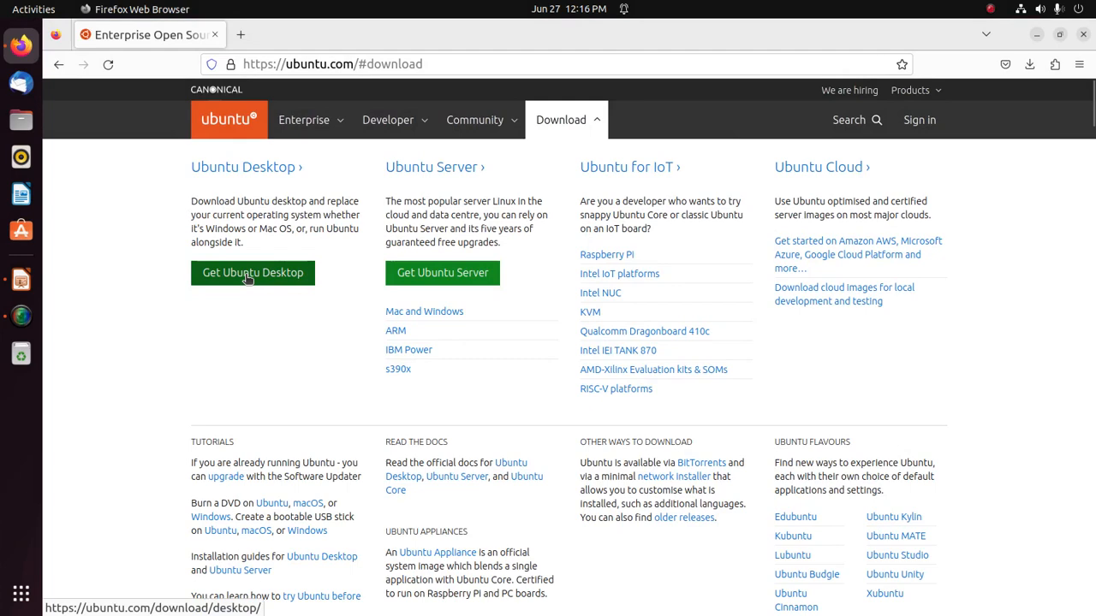
{"action": "left_click", "coordinate": [252, 273]}
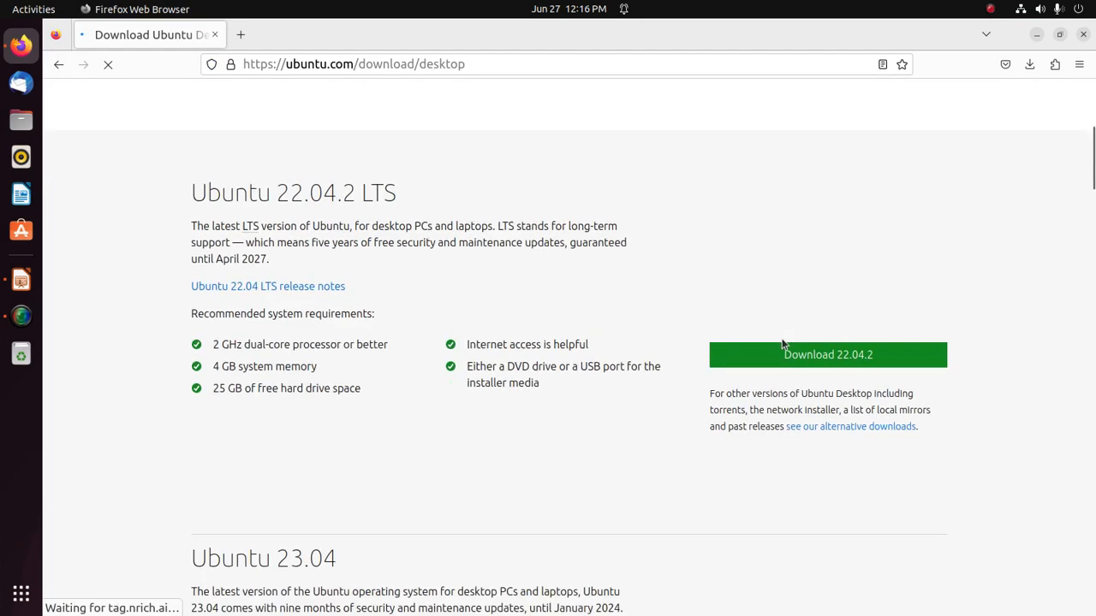
{"action": "scroll", "scroll_direction": "down", "scroll_amount": 3}
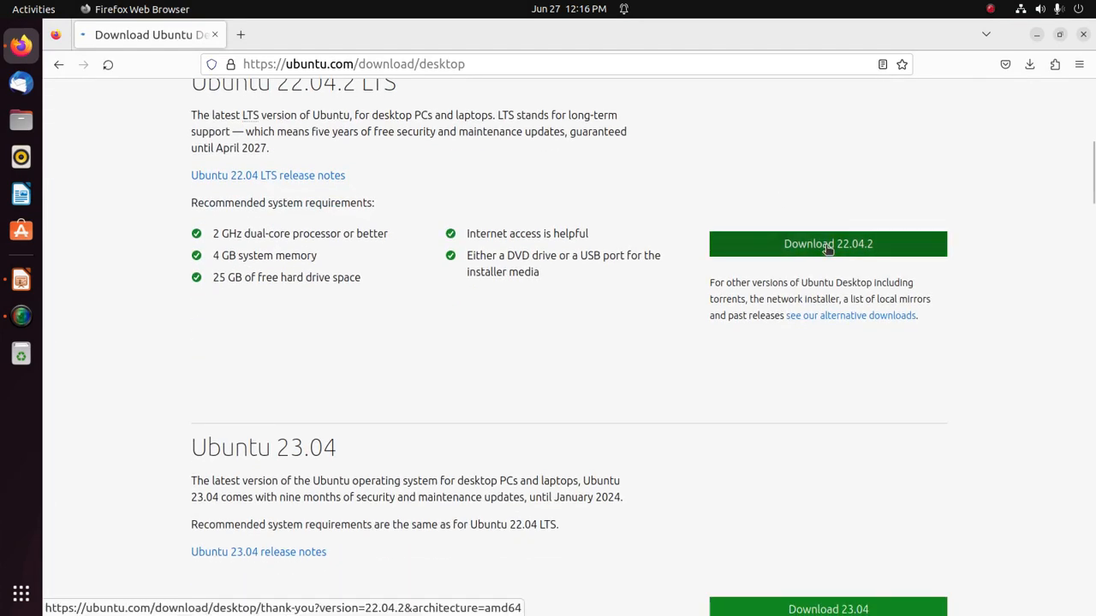
{"action": "left_click", "coordinate": [826, 244]}
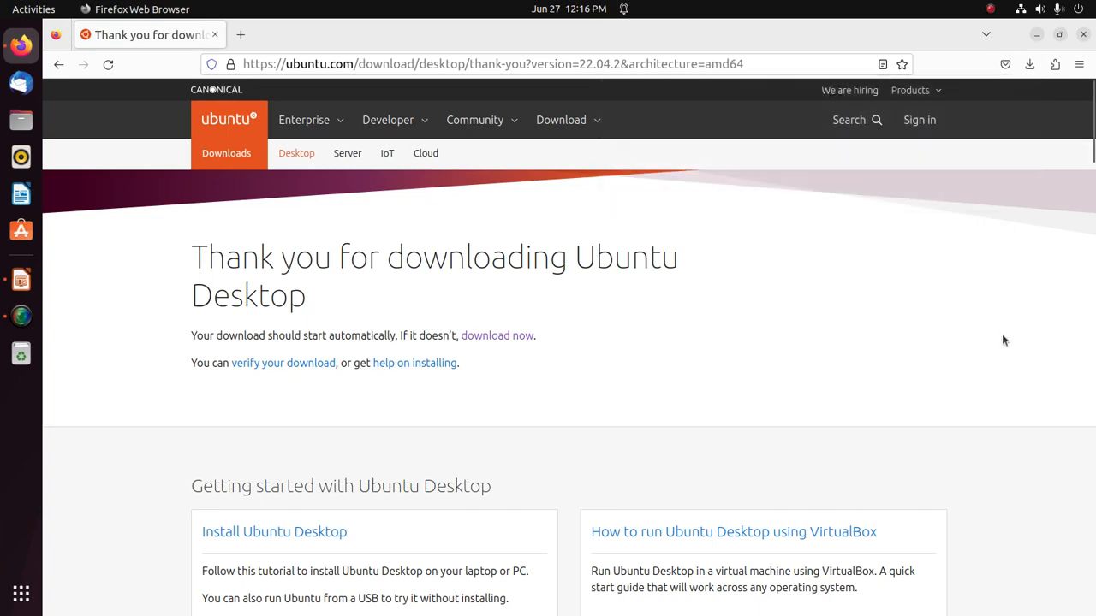
{"action": "left_click", "coordinate": [1083, 35]}
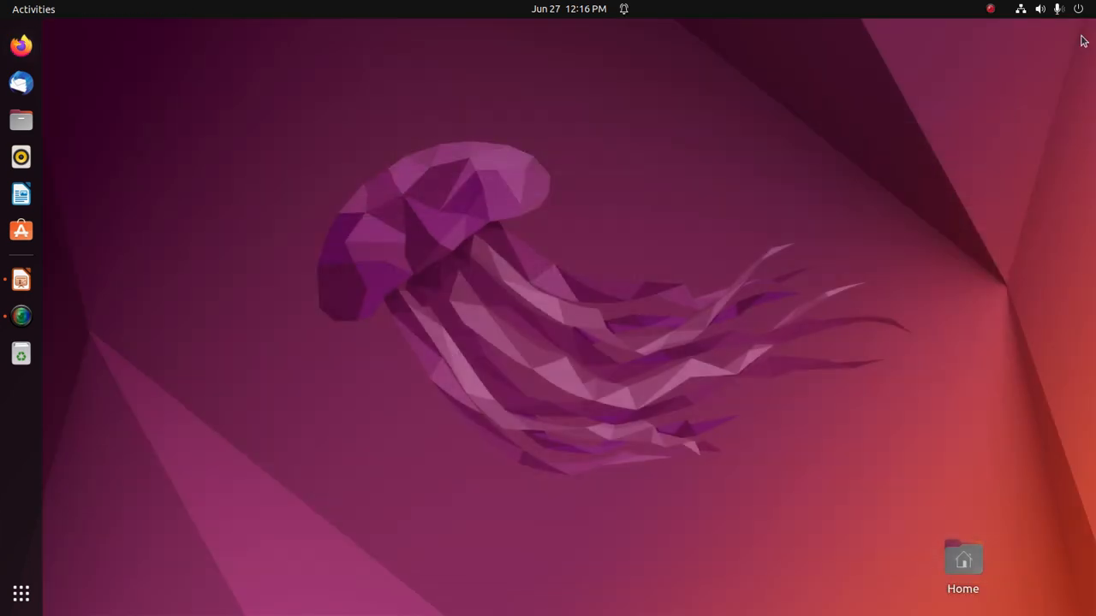
{"action": "mouse_move", "coordinate": [513, 244]}
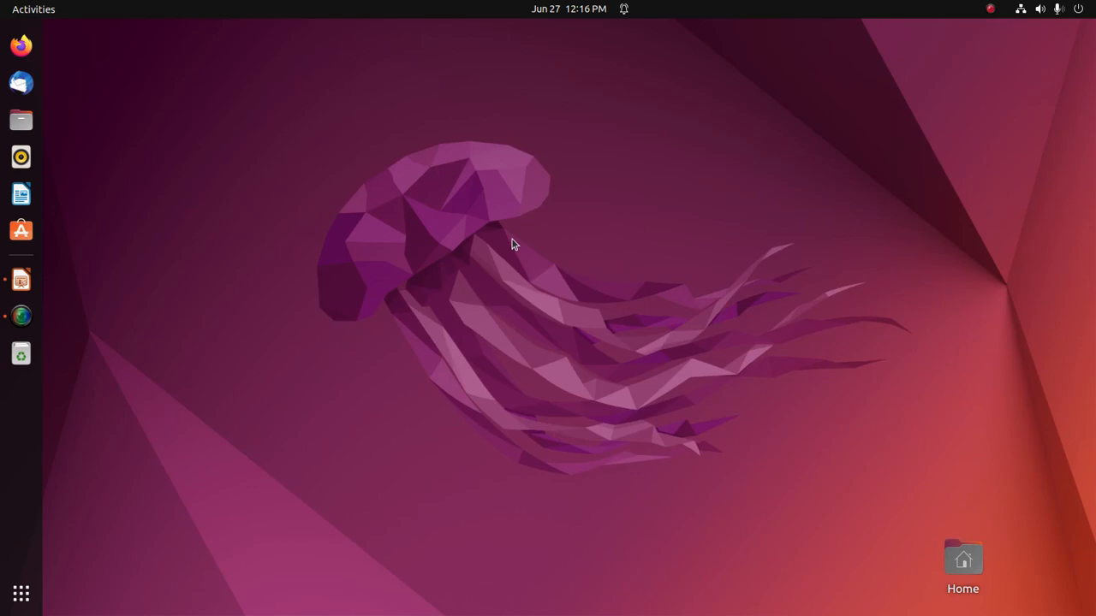
{"action": "mouse_move", "coordinate": [504, 248]}
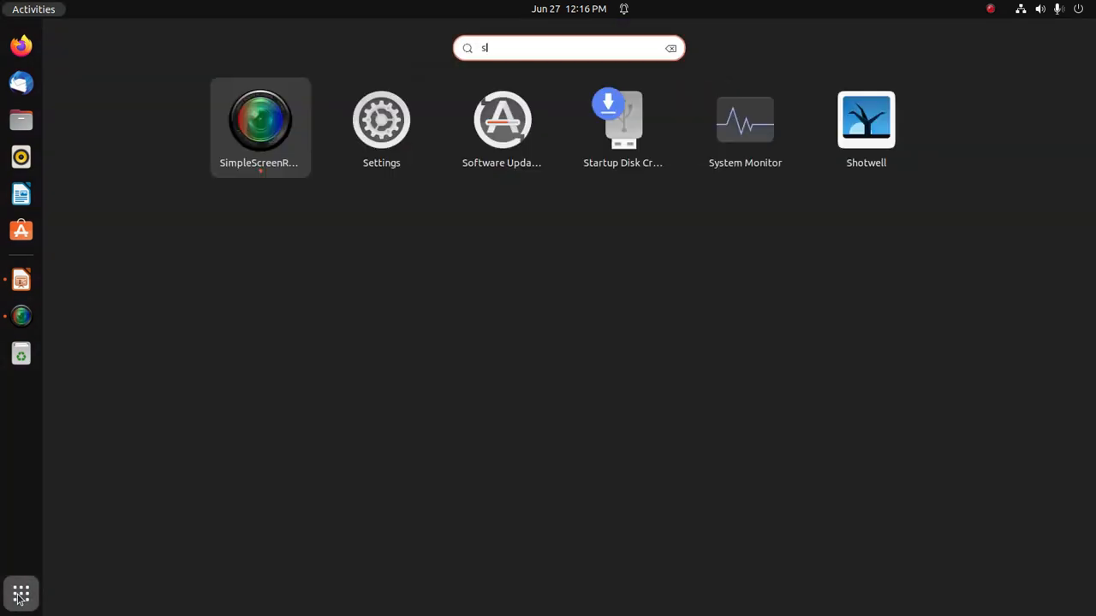
Step: Search the installed applications so Startup Disk Creator appears as the top result
{"action": "type", "text": "tal"}
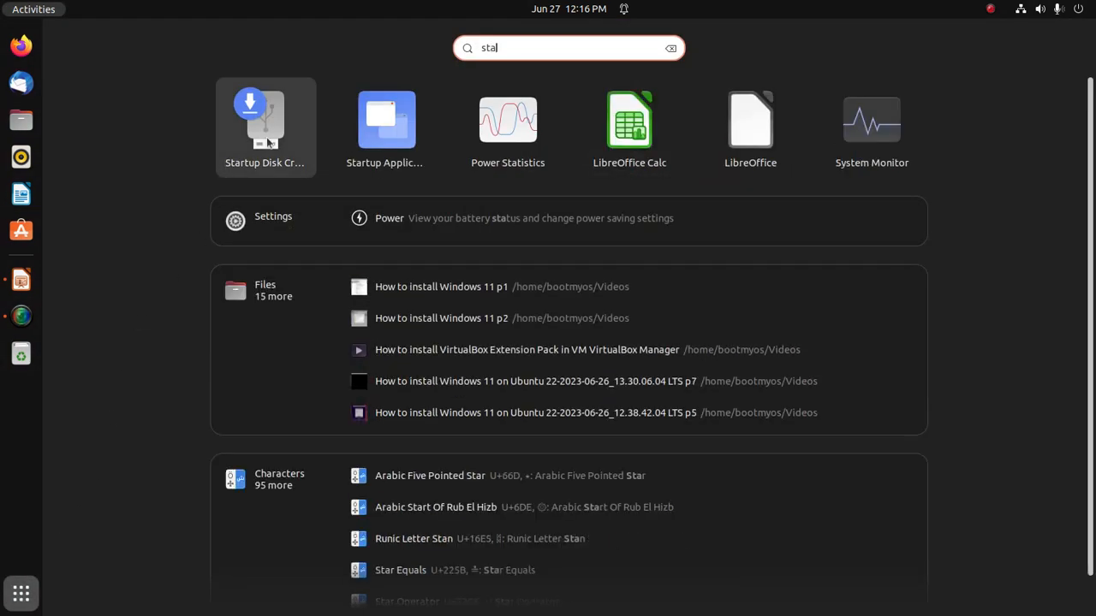
Step: Launch Startup Disk Creator and move its window higher on the screen
{"action": "left_click", "coordinate": [265, 120]}
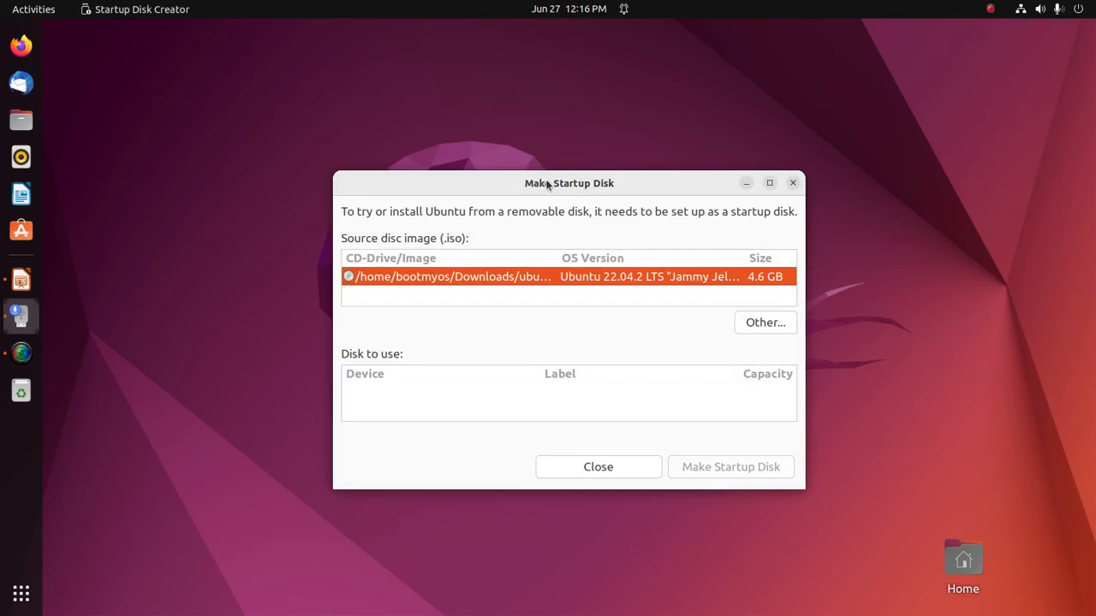
{"action": "left_click_drag", "start_coordinate": [568, 183], "coordinate": [537, 130]}
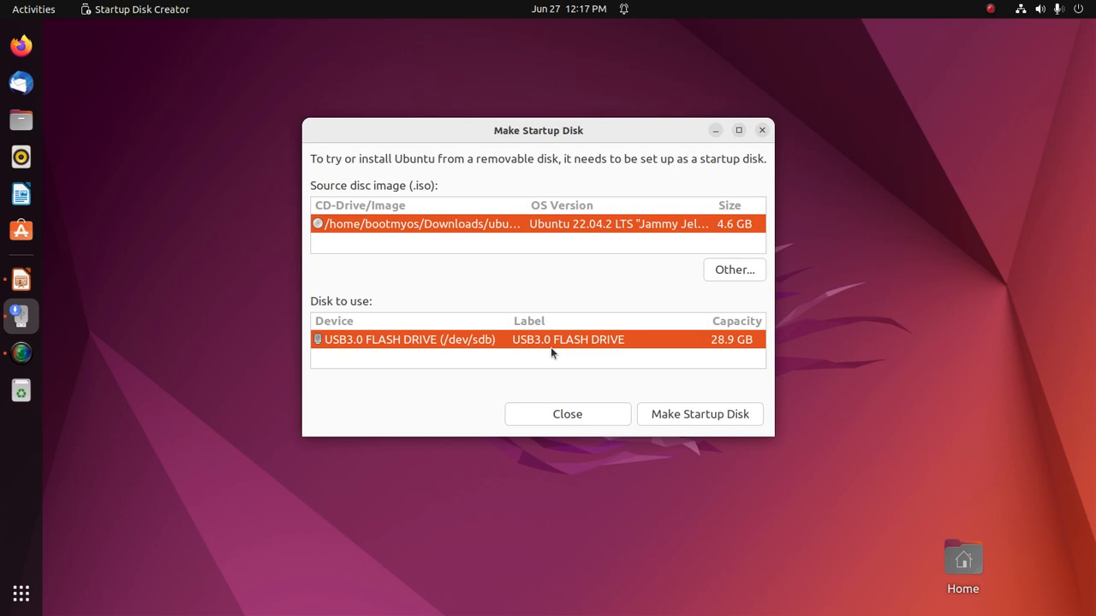
{"action": "mouse_move", "coordinate": [362, 280]}
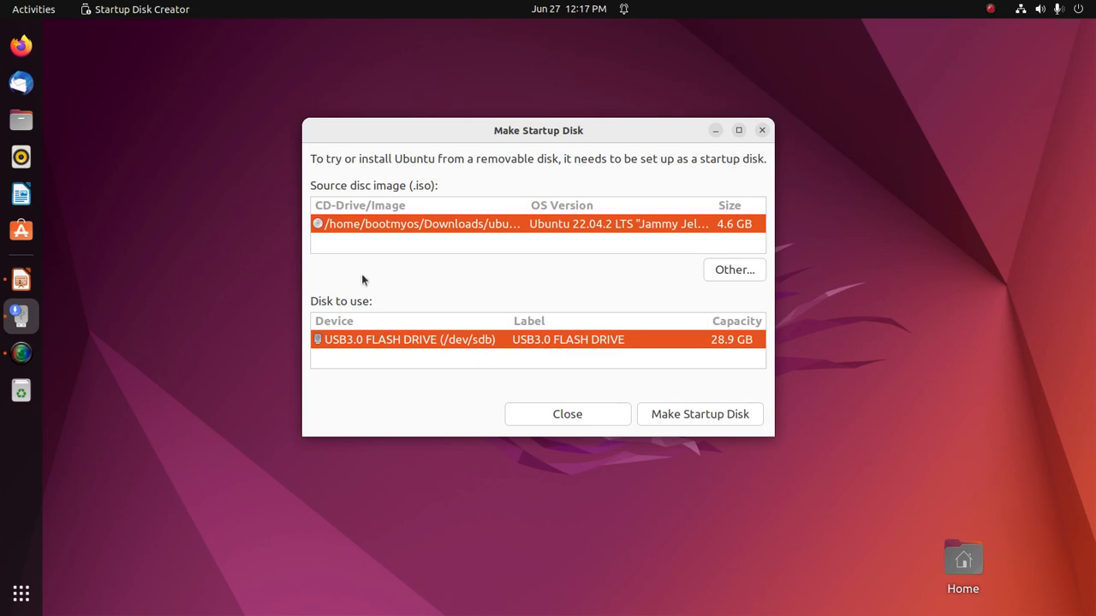
{"action": "mouse_move", "coordinate": [393, 187]}
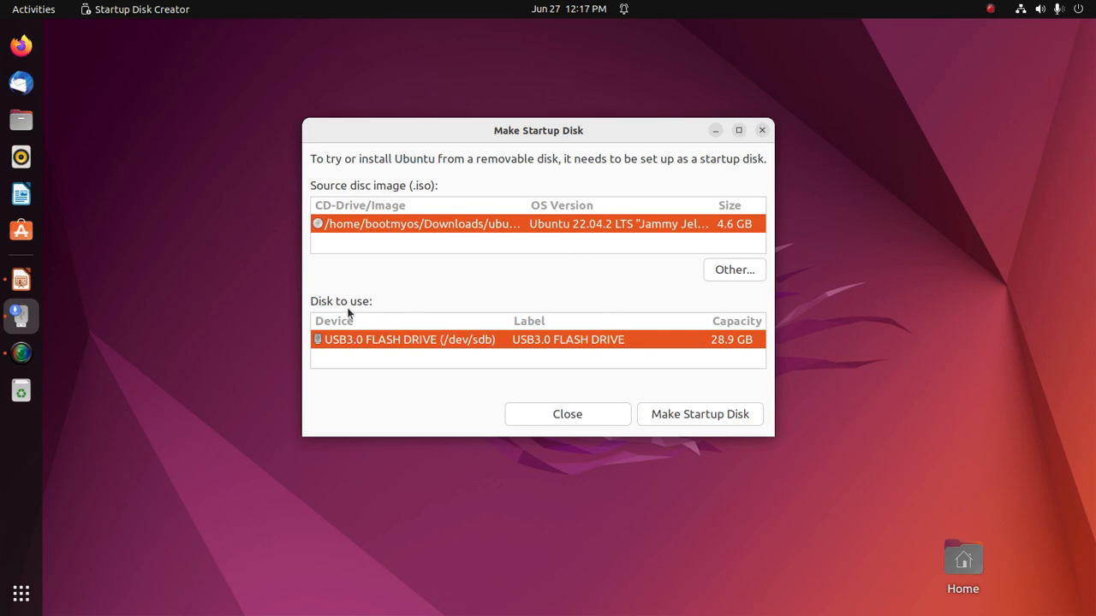
{"action": "mouse_move", "coordinate": [404, 301]}
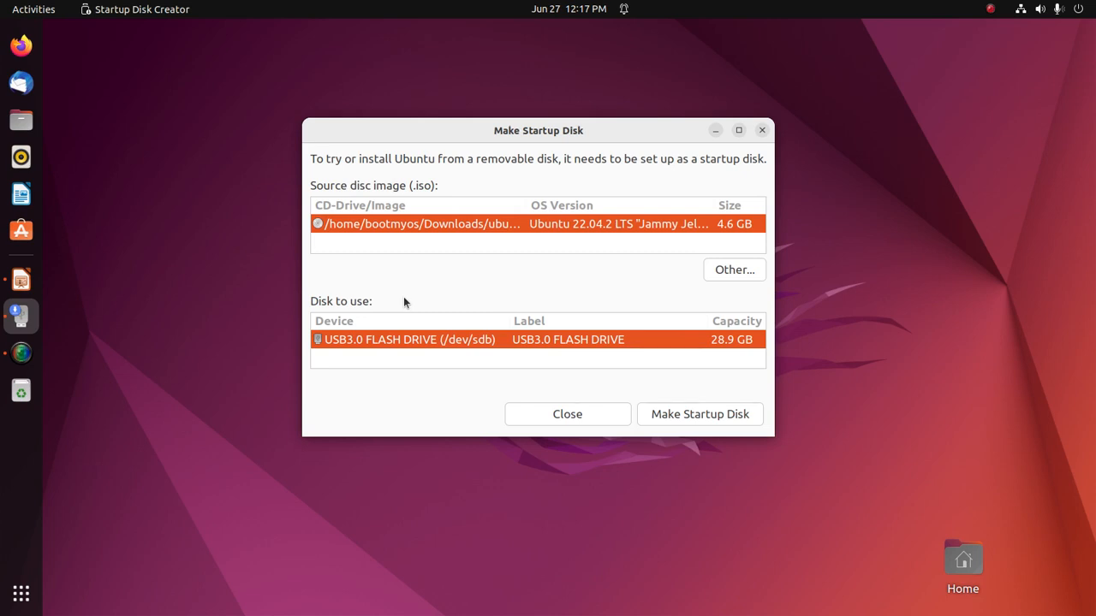
{"action": "mouse_move", "coordinate": [446, 348]}
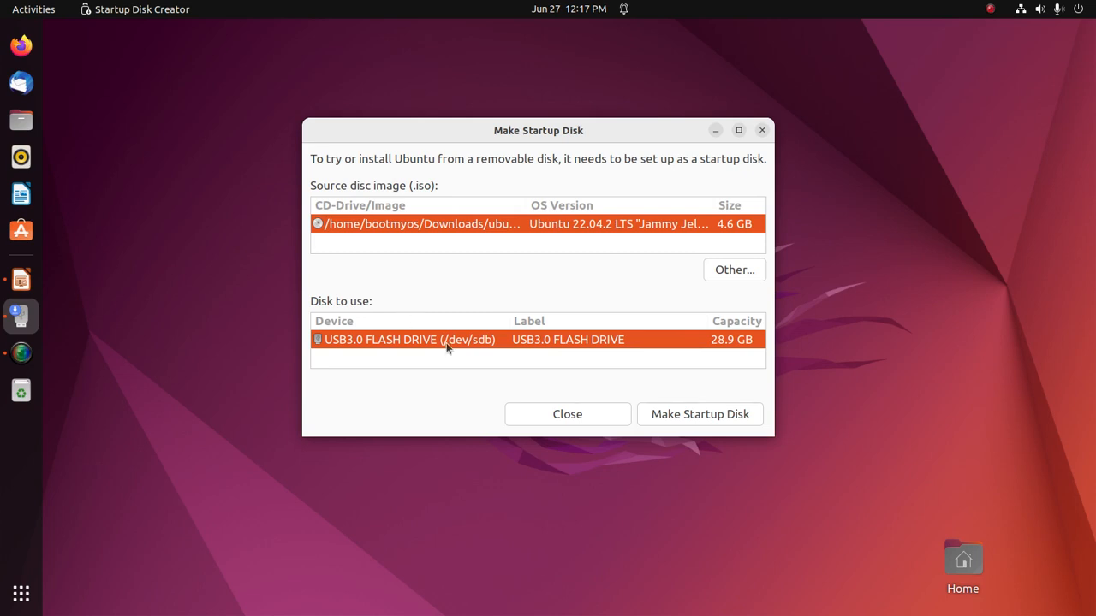
{"action": "mouse_move", "coordinate": [734, 270]}
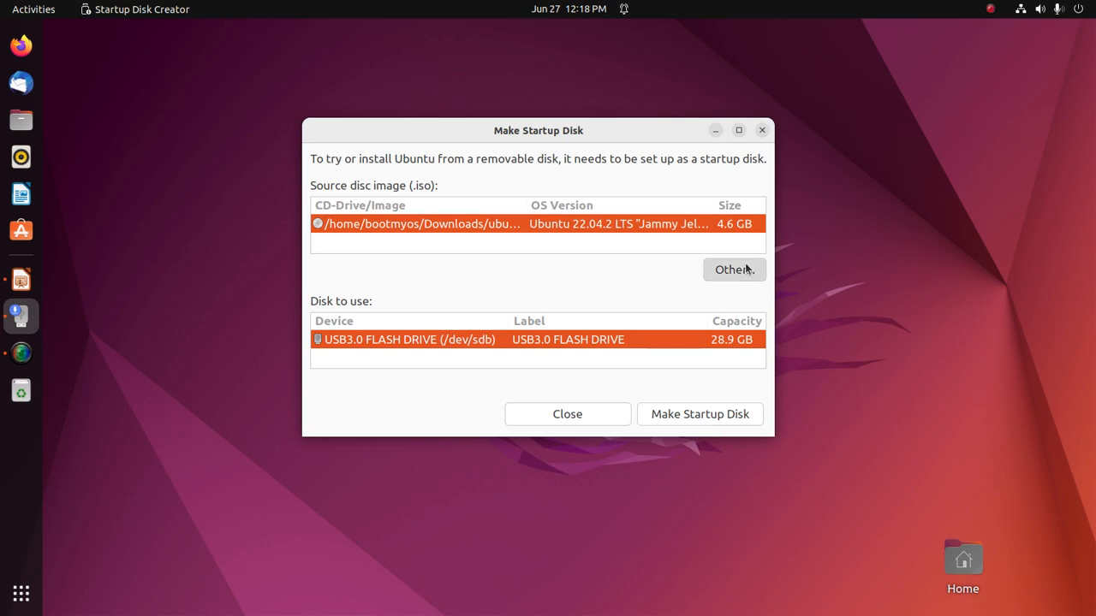
{"action": "mouse_move", "coordinate": [620, 280]}
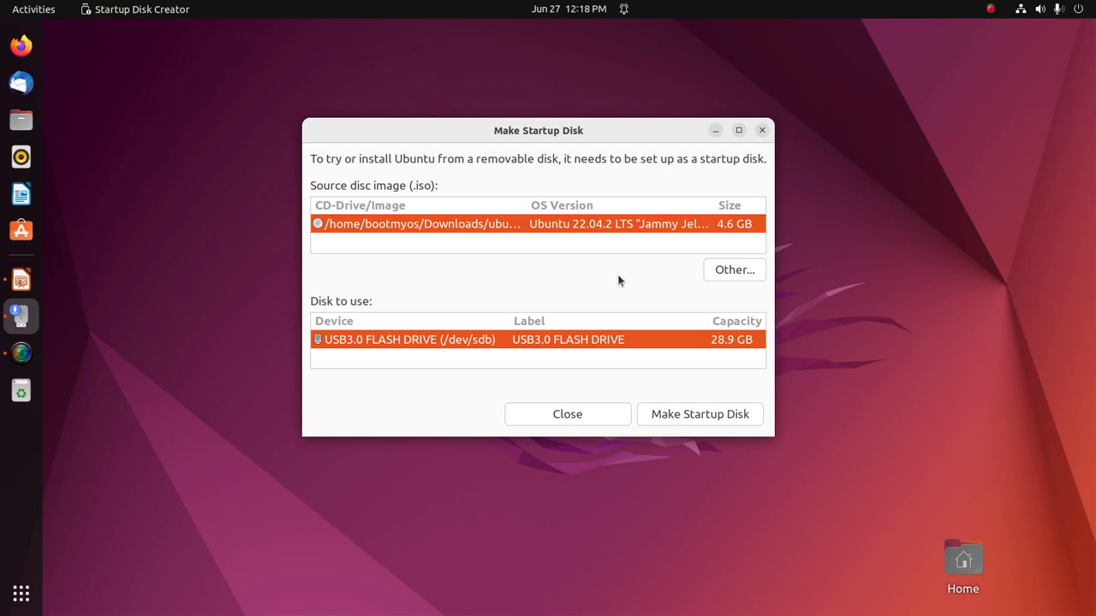
{"action": "mouse_move", "coordinate": [752, 354]}
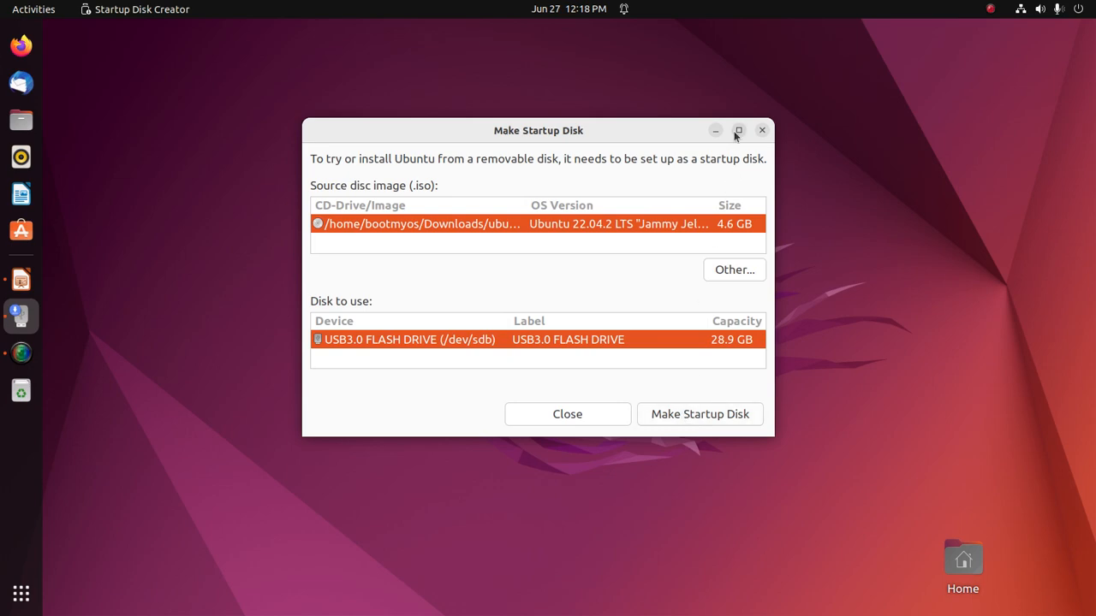
Step: Maximize the window and confirm writing the disc image to the USB drive
{"action": "left_click", "coordinate": [700, 413]}
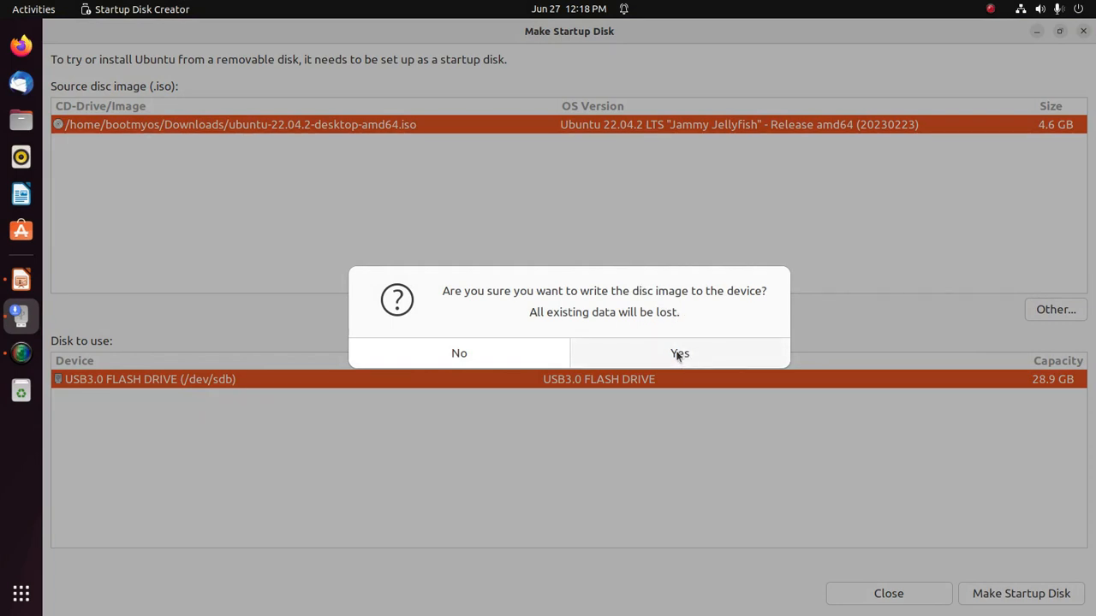
{"action": "left_click", "coordinate": [678, 353]}
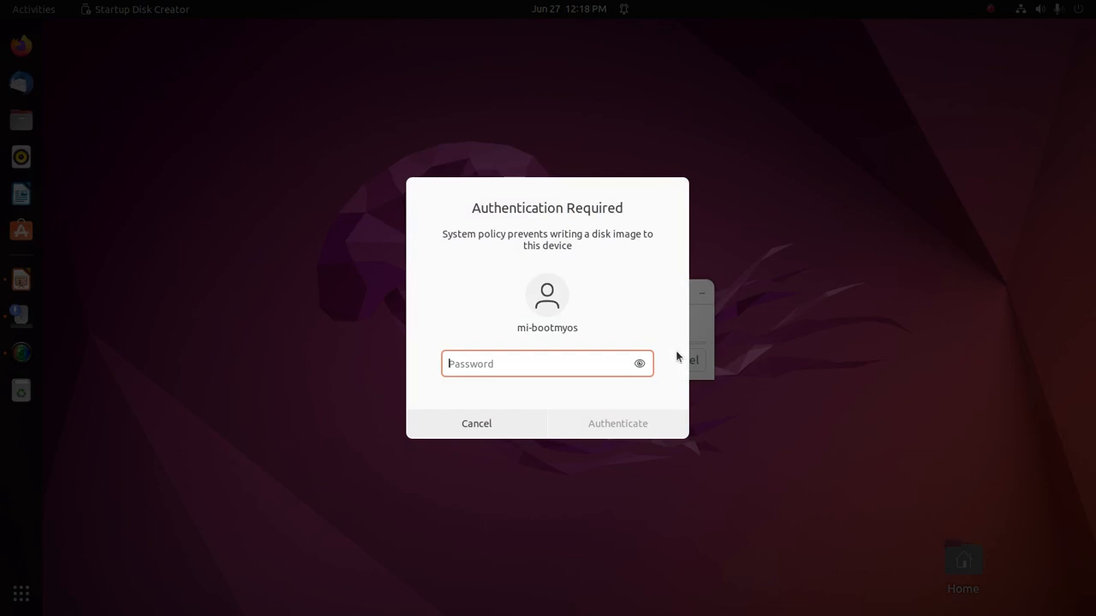
Step: Authenticate with the account password, retyping and resubmitting it after the first attempt is rejected
{"action": "type", "text": "•"}
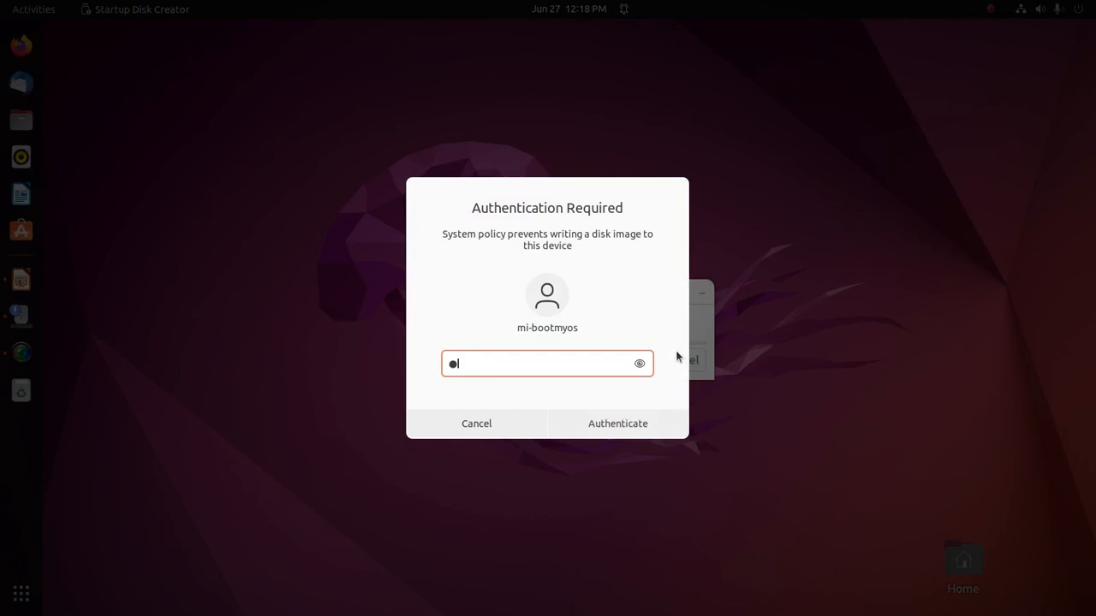
{"action": "type", "text": "password"}
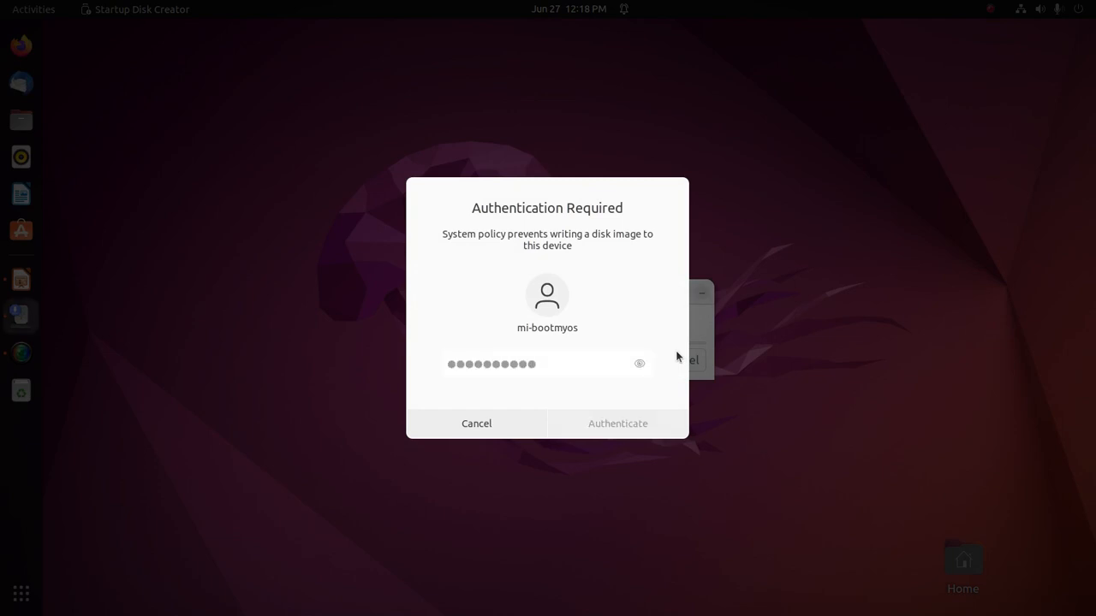
{"action": "left_click", "coordinate": [617, 422]}
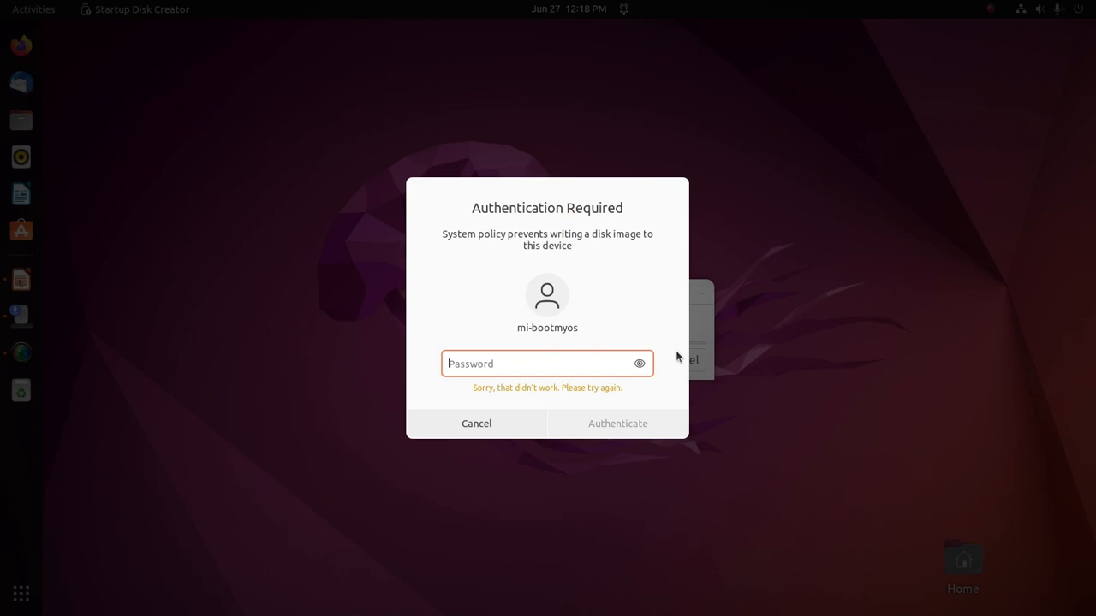
{"action": "type", "text": "••••"}
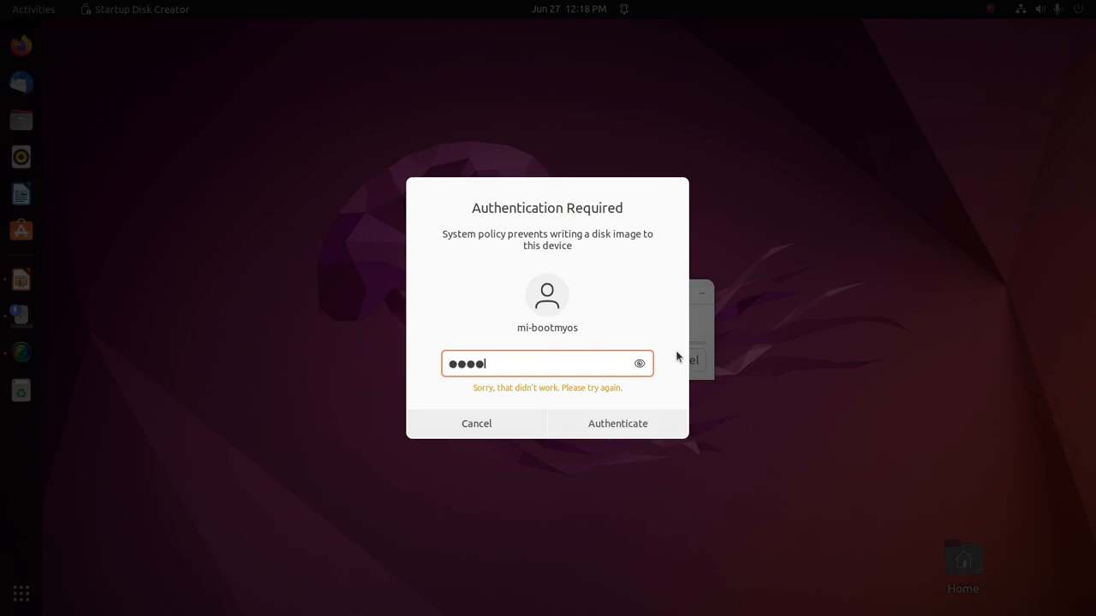
{"action": "left_click", "coordinate": [618, 423]}
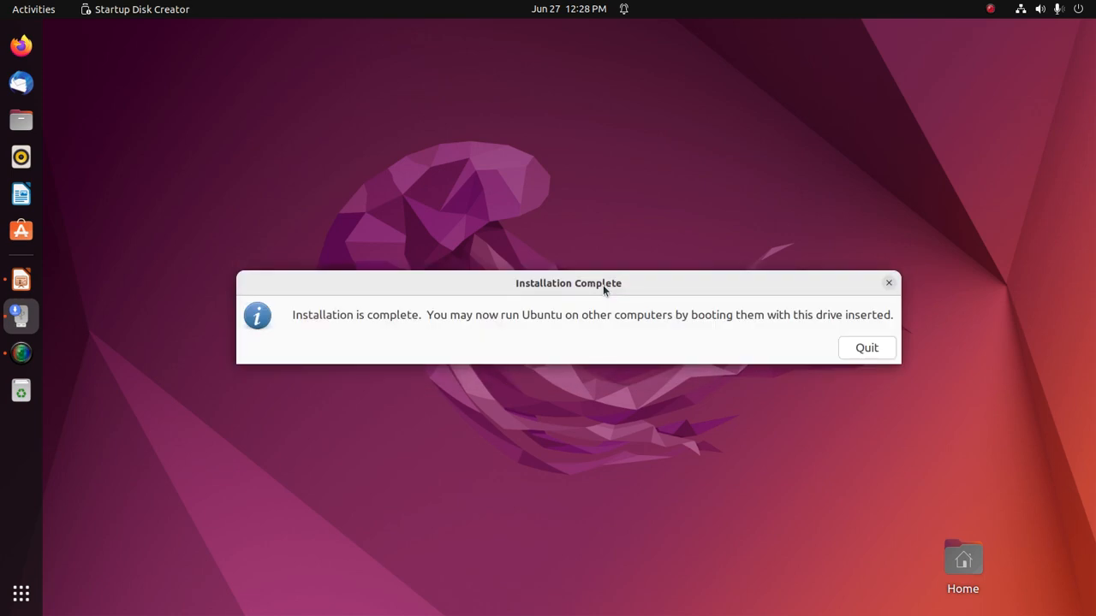
{"action": "mouse_move", "coordinate": [565, 193]}
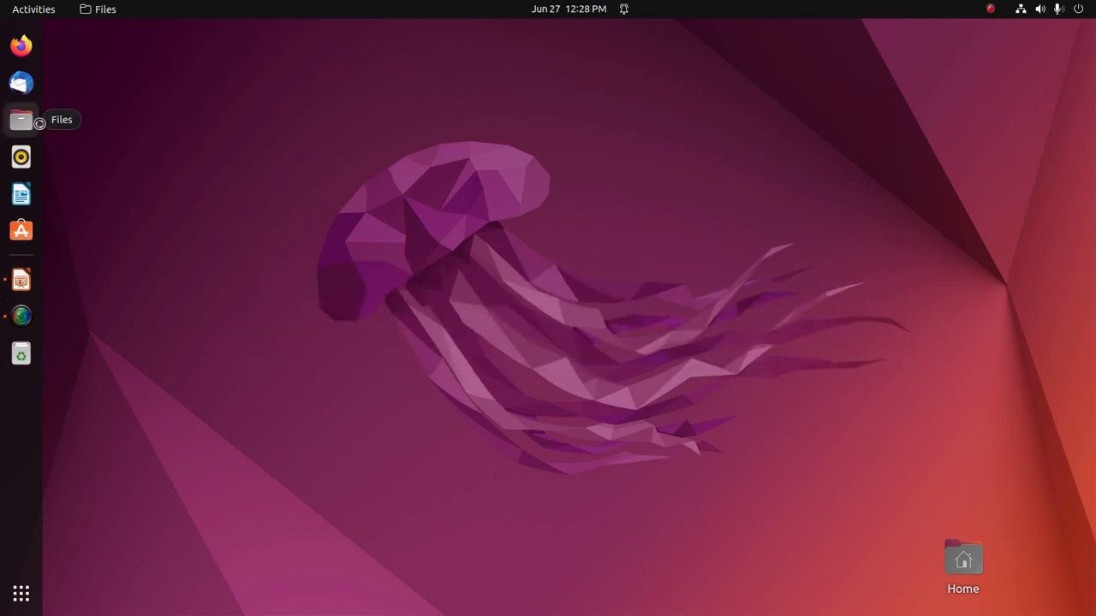
Step: Show the Ubuntu 22.04.2 LTS amd64 drive's boot, casper, EFI and pool folders in Files
{"action": "left_click", "coordinate": [21, 119]}
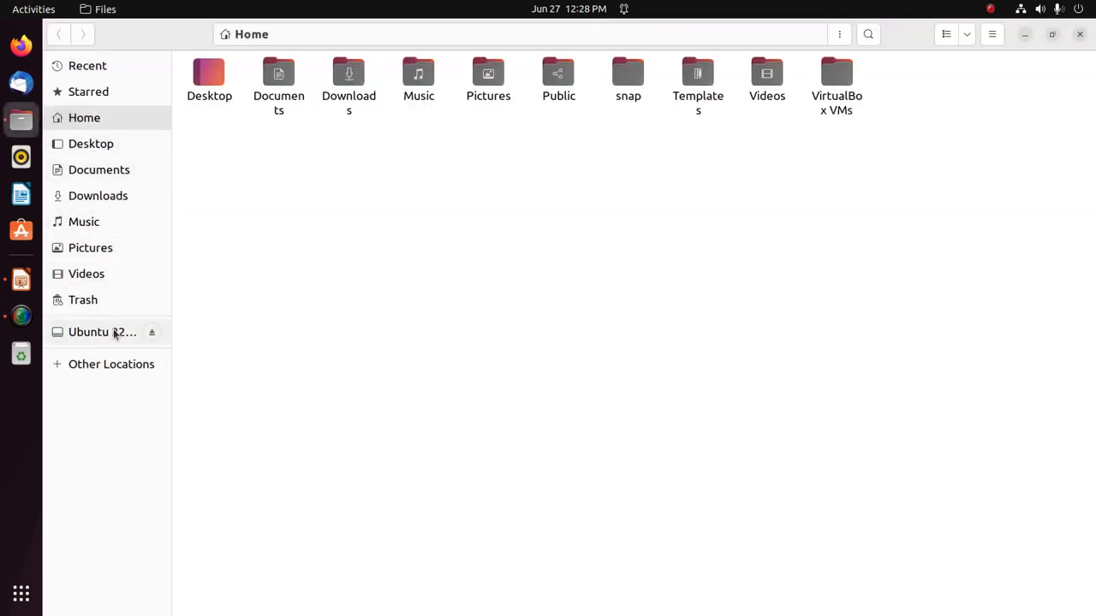
{"action": "left_click", "coordinate": [102, 332]}
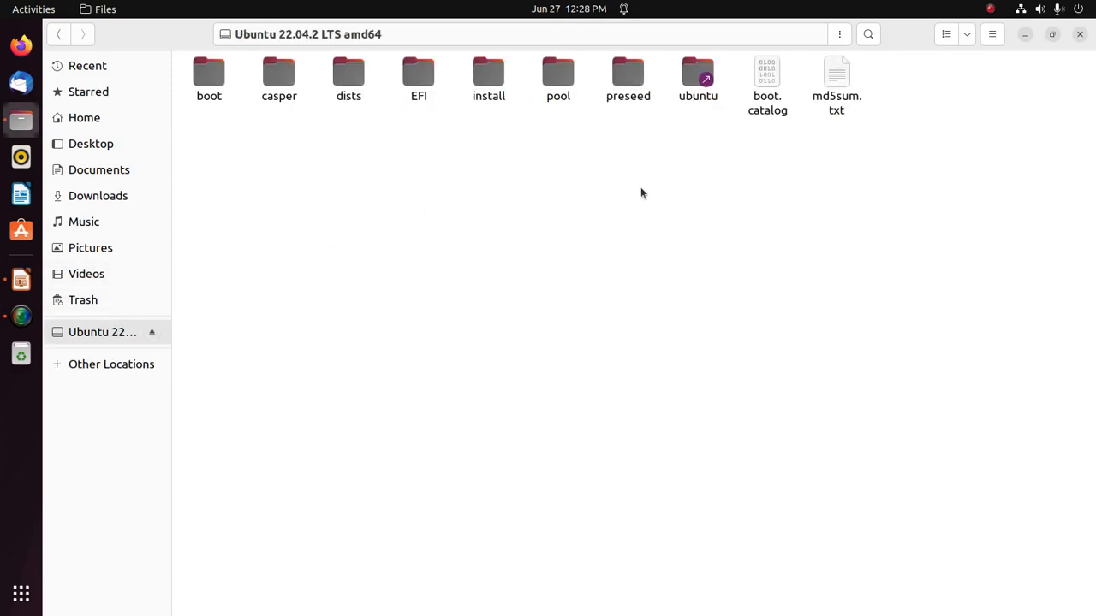